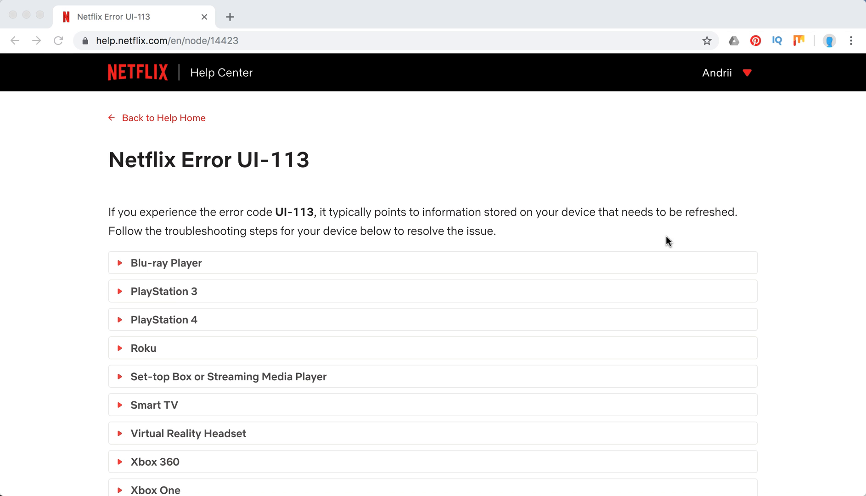
mouse_move(116, 164)
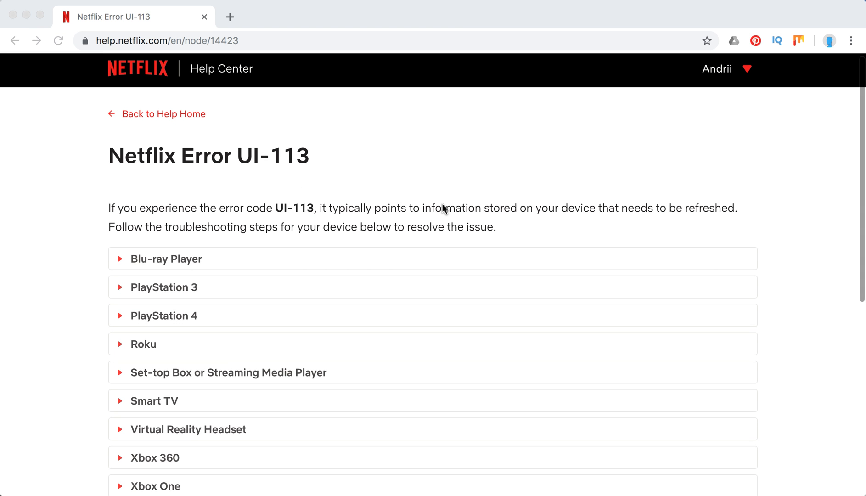
mouse_move(621, 214)
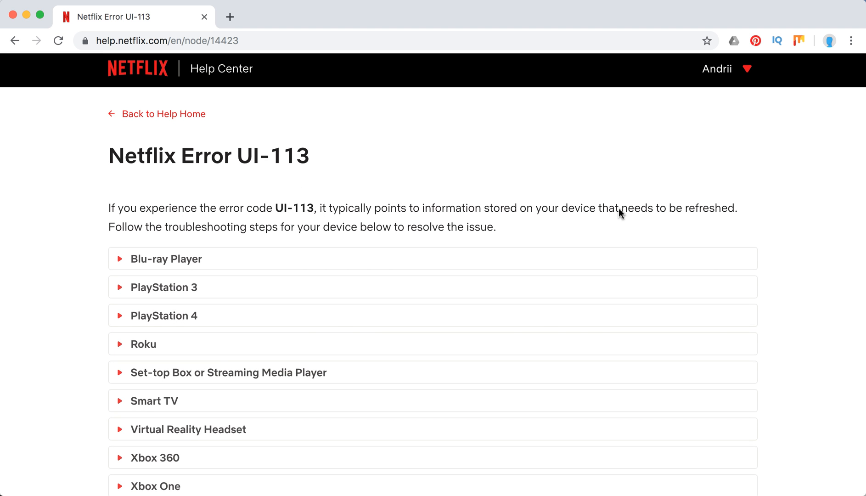
- Expand the Blu-ray Player section with its restart-device and sign-out steps
scroll("down", 3)
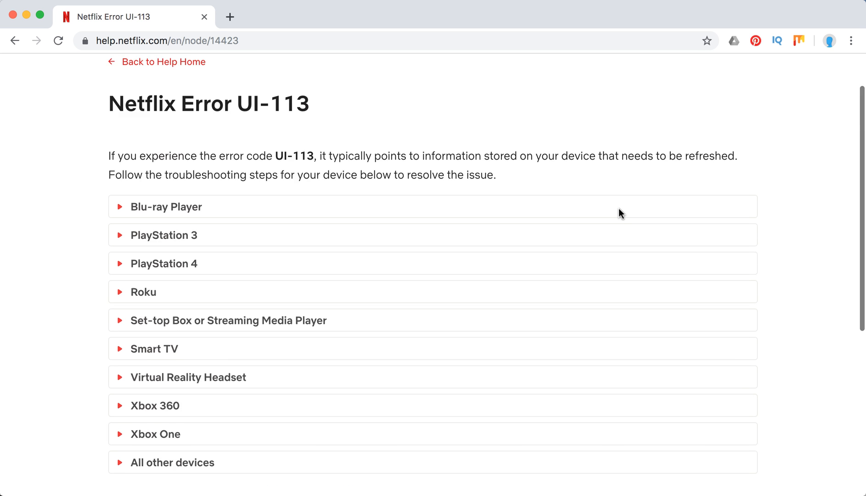
scroll("down", 3)
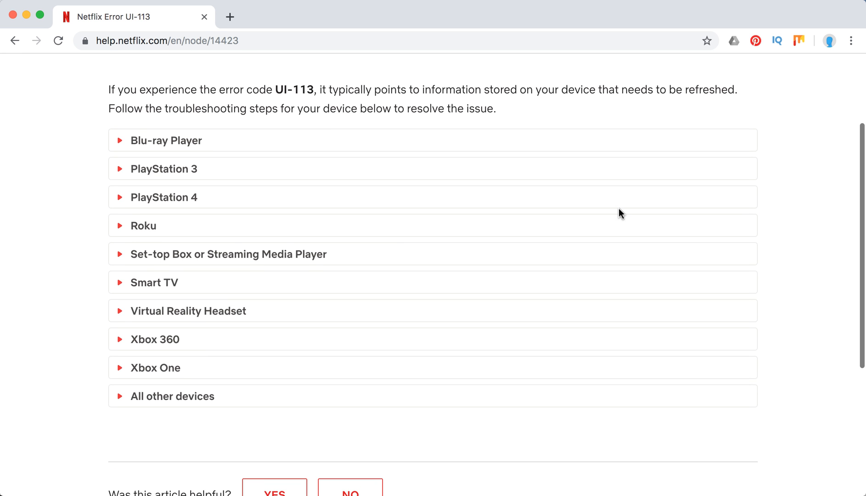
mouse_move(163, 167)
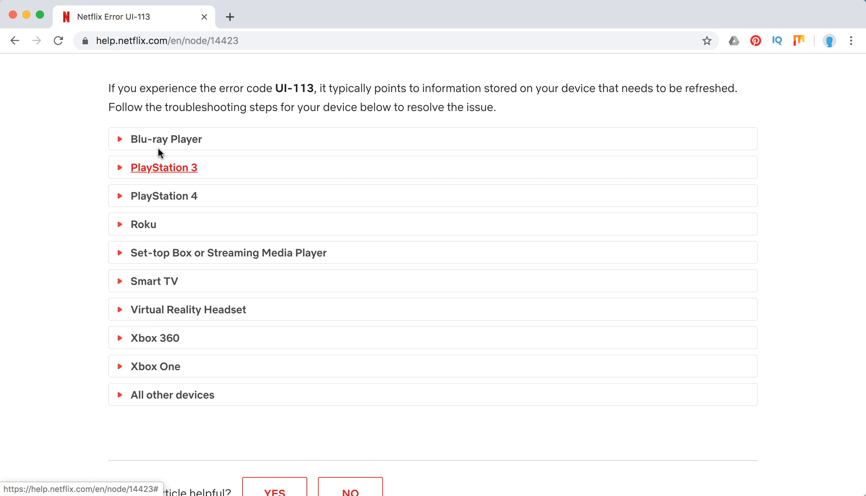
left_click(165, 139)
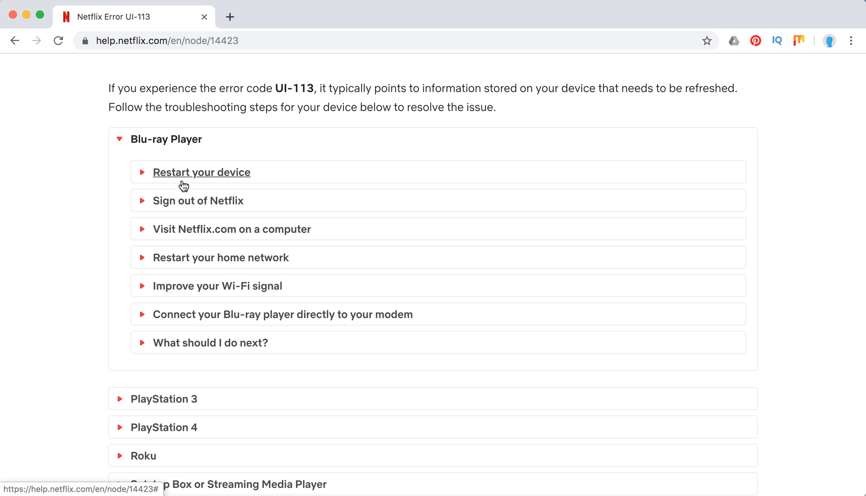
left_click(202, 172)
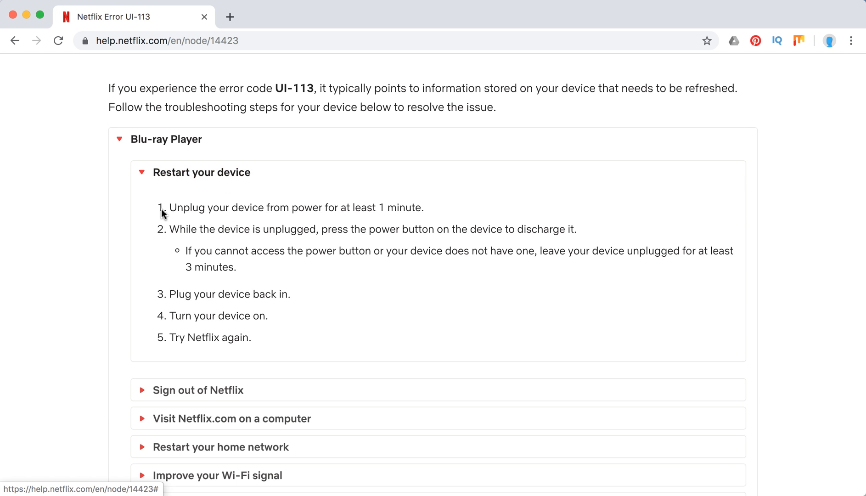
scroll("down", 3)
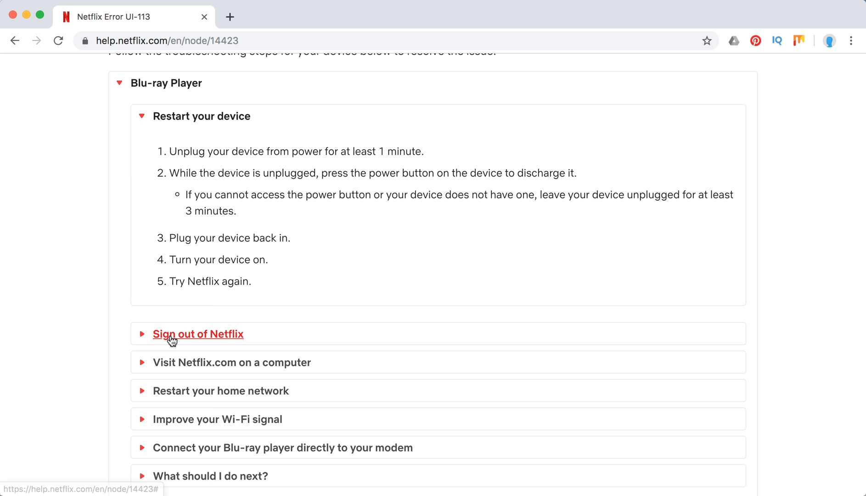
left_click(197, 333)
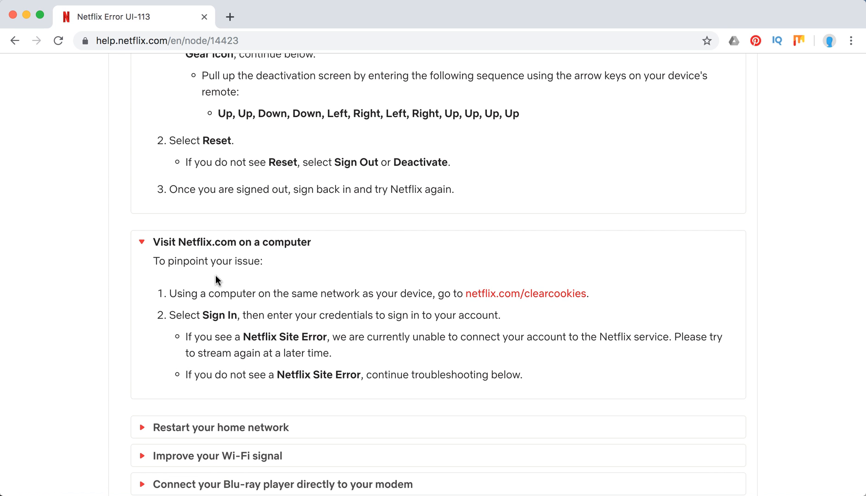
mouse_move(229, 289)
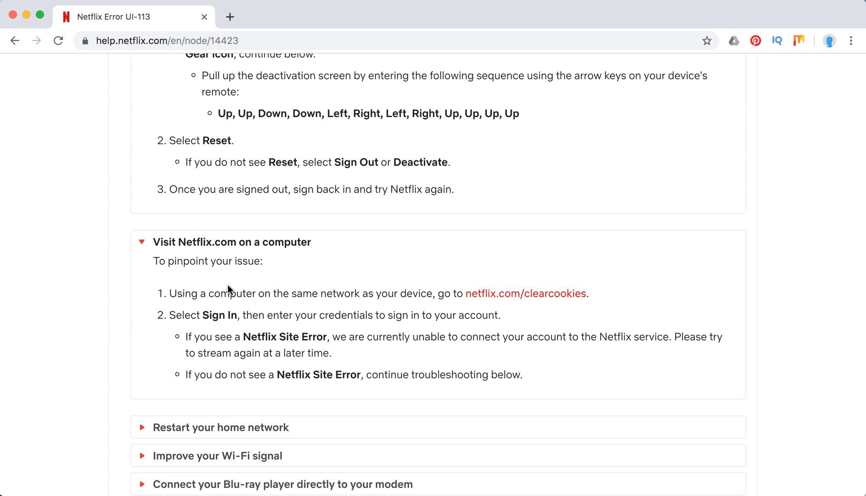
mouse_move(628, 283)
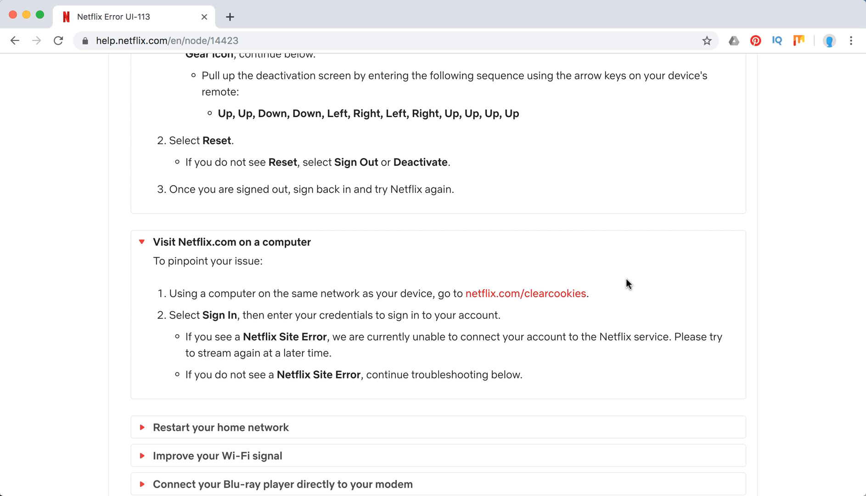
- Expand the Blu-ray steps for restarting the home network and connecting to the modem
scroll("down", 3)
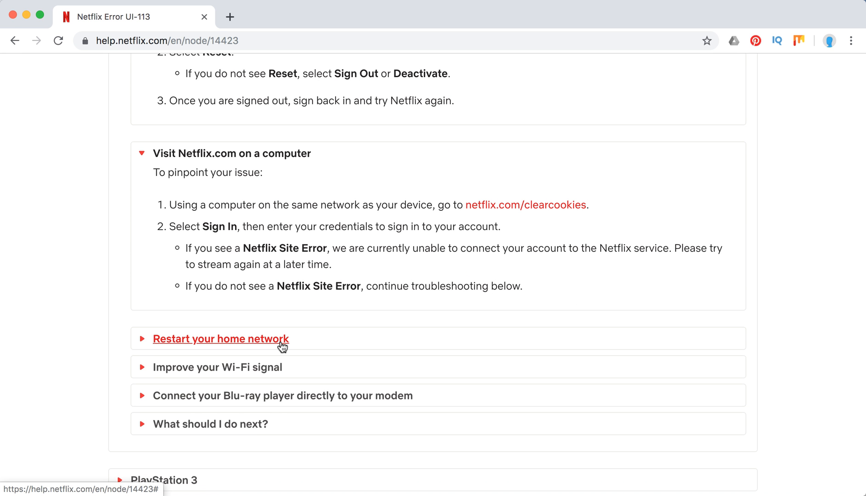
left_click(220, 339)
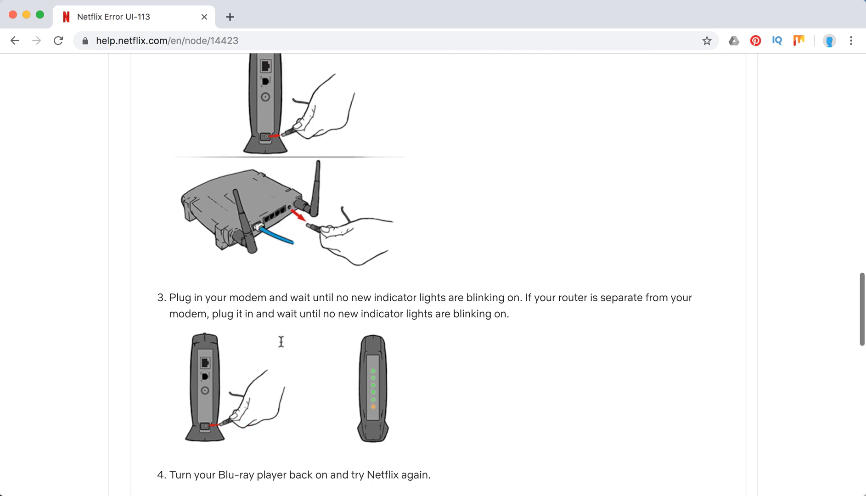
scroll("down", 3)
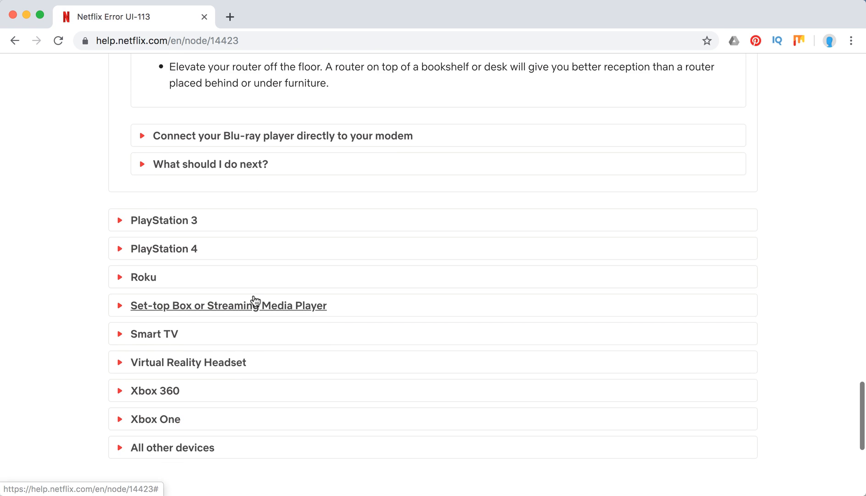
left_click(281, 136)
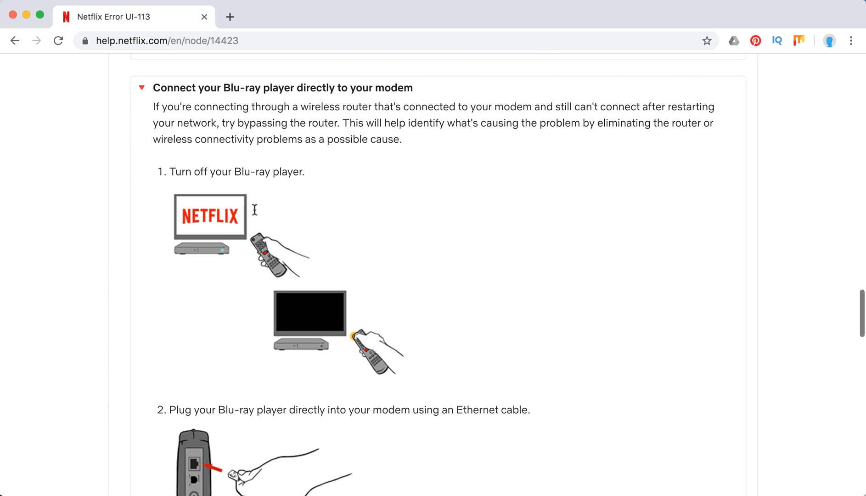
scroll("down", 3)
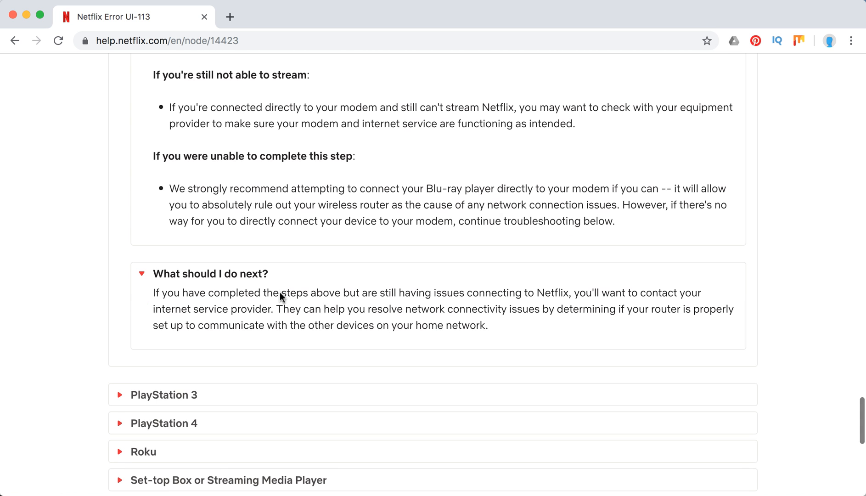
mouse_move(397, 292)
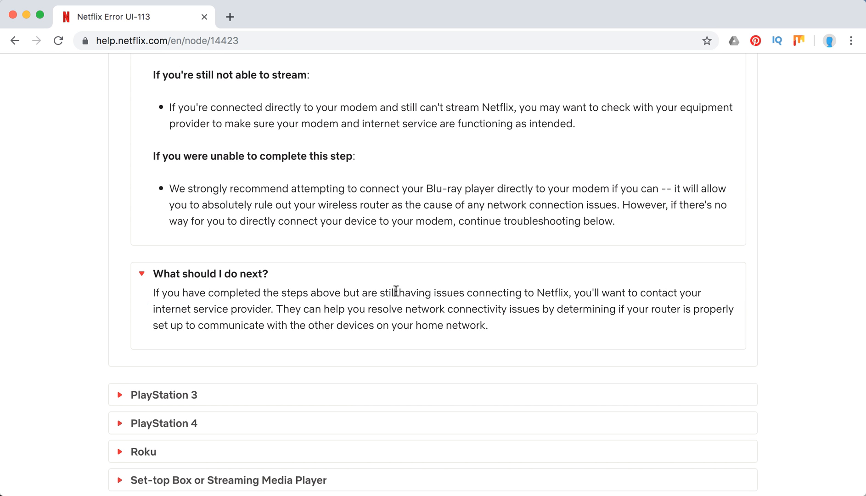
mouse_move(368, 304)
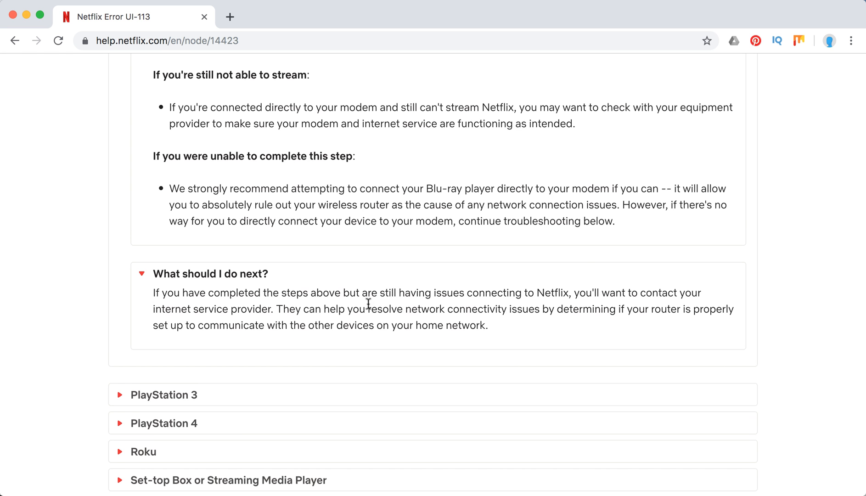
- Expand the PlayStation 3, PlayStation 4 and Roku troubleshooting sections
scroll("down", 3)
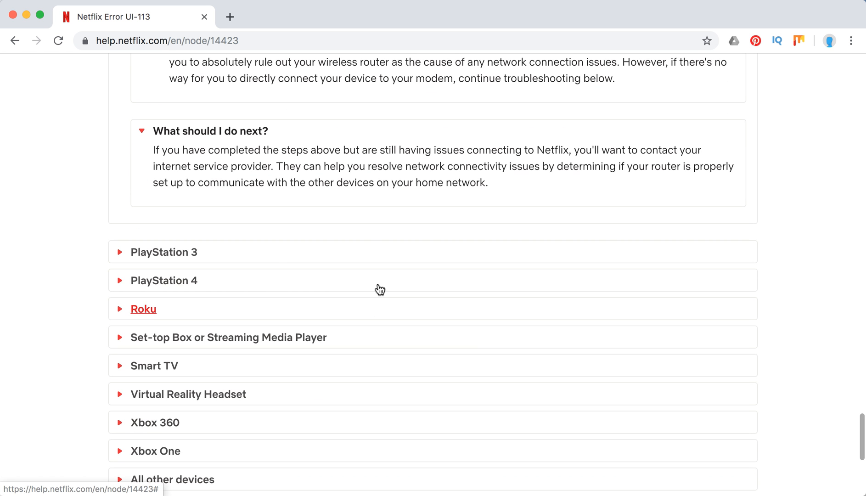
left_click(164, 251)
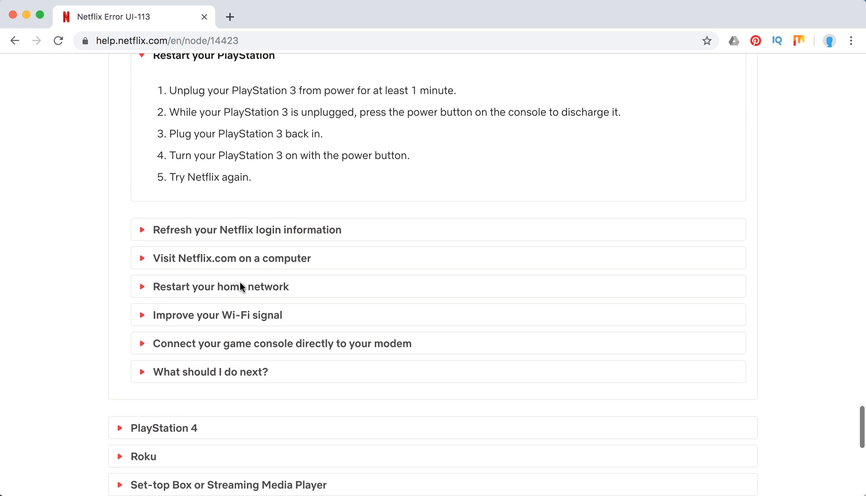
left_click(247, 229)
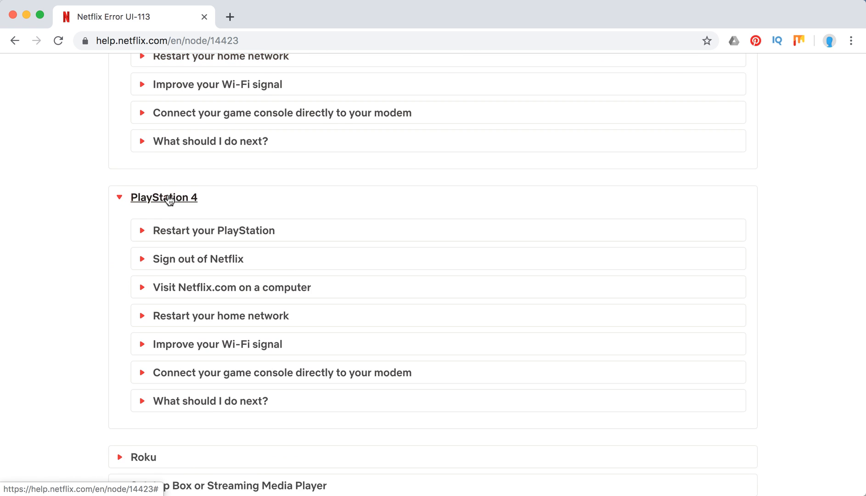
scroll("down", 3)
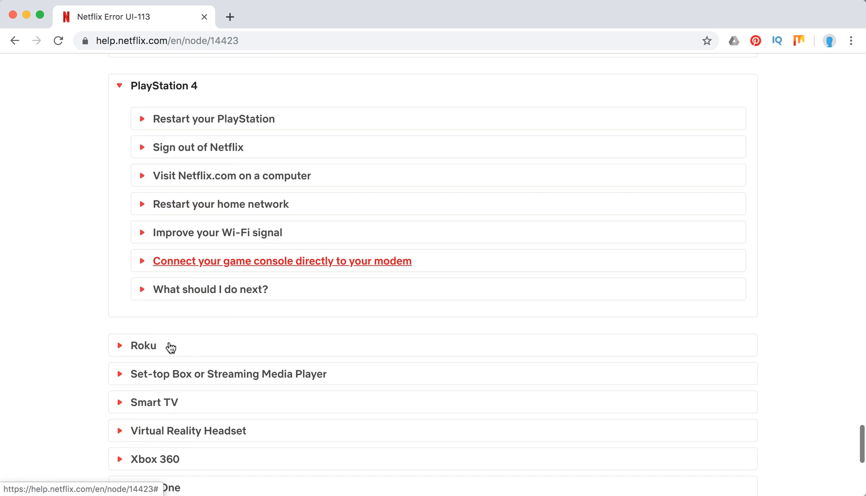
left_click(143, 345)
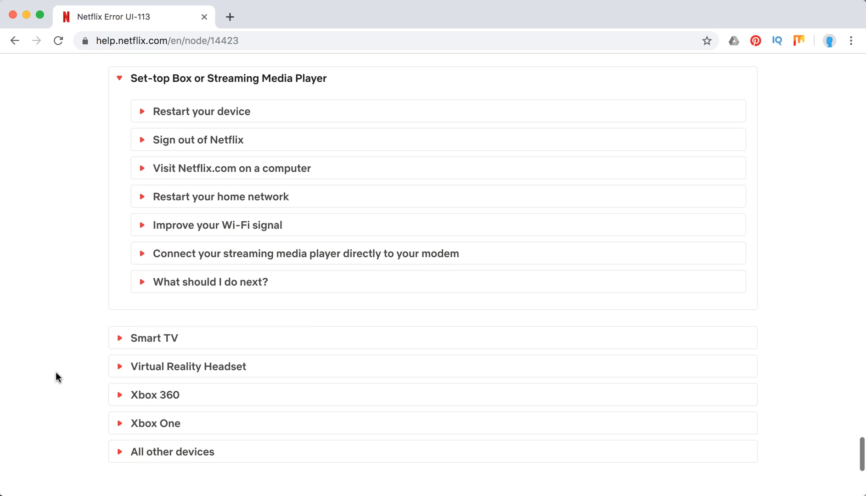
- Expand the Smart TV and Virtual Reality Headset troubleshooting sections
left_click(154, 338)
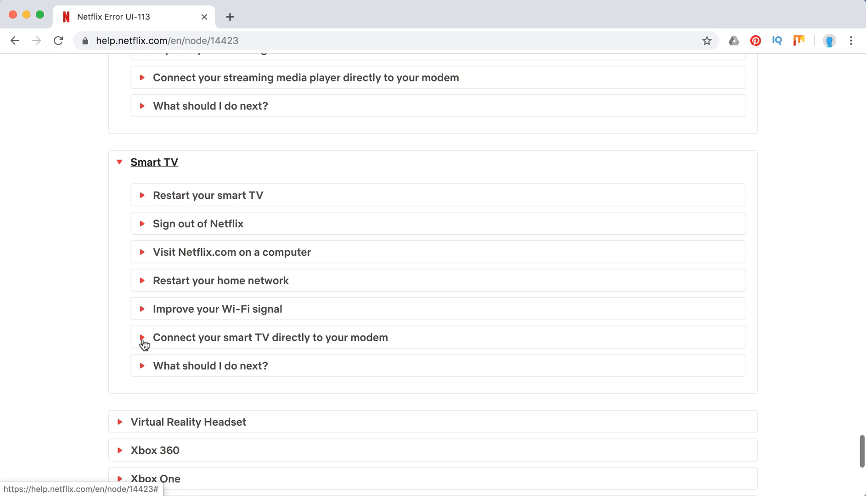
scroll("down", 3)
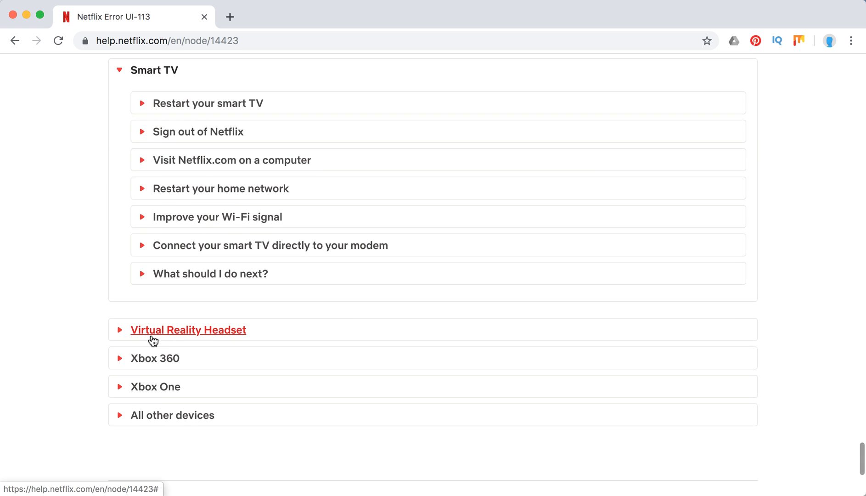
left_click(187, 329)
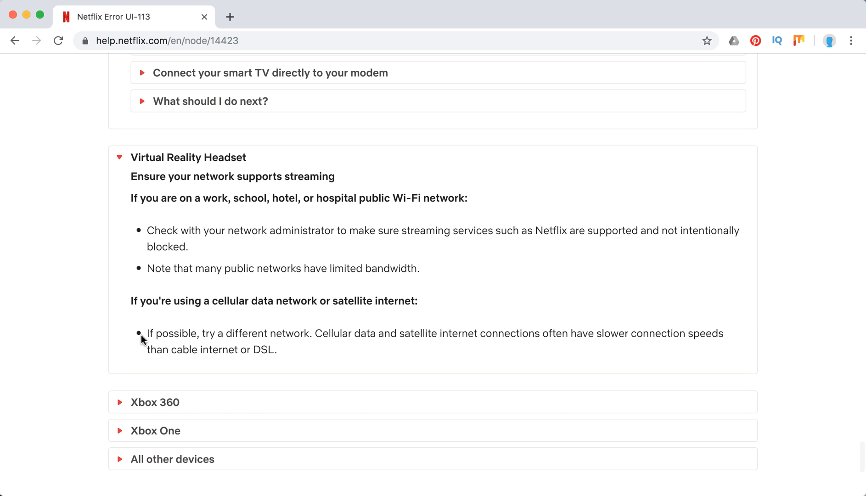
mouse_move(162, 401)
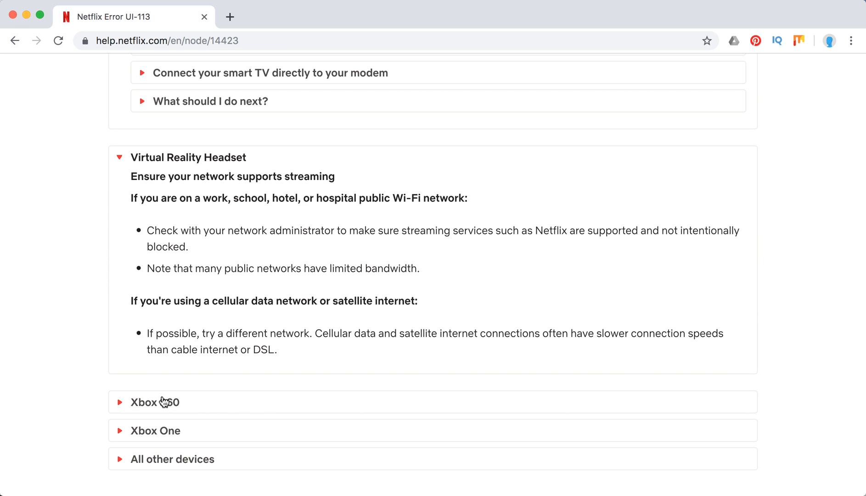
- Expand the Xbox 360 and Xbox One troubleshooting sections
left_click(154, 403)
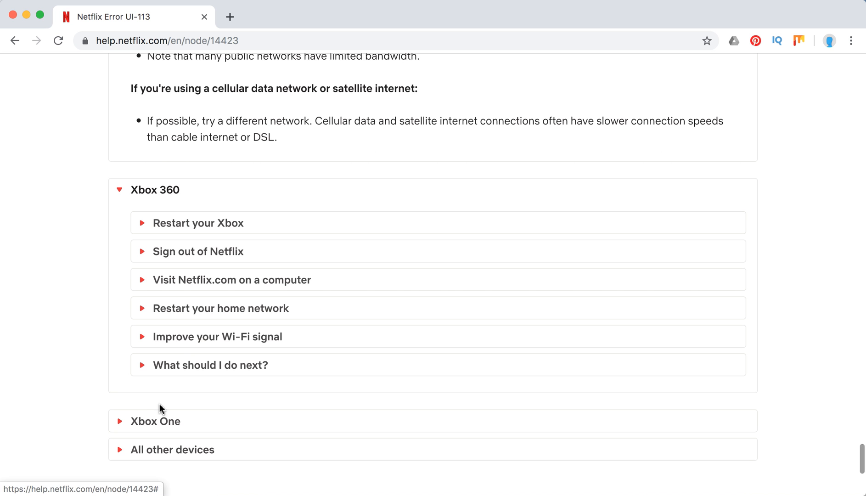
scroll("down", 3)
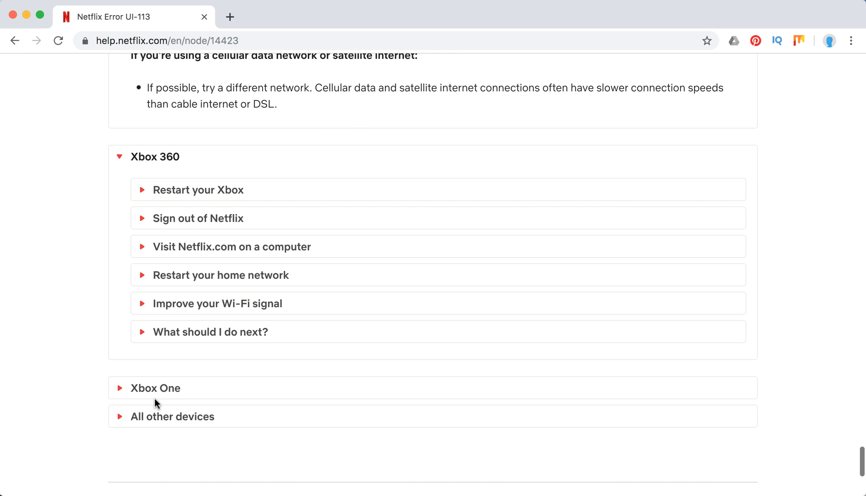
left_click(156, 387)
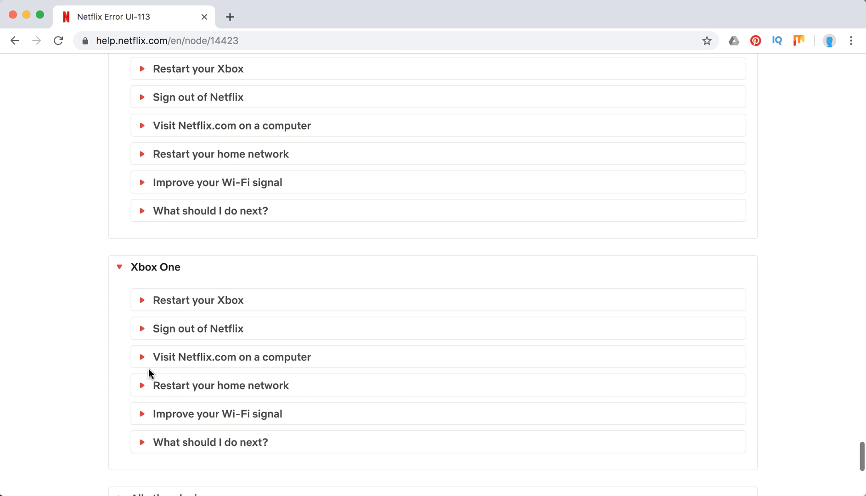
mouse_move(240, 300)
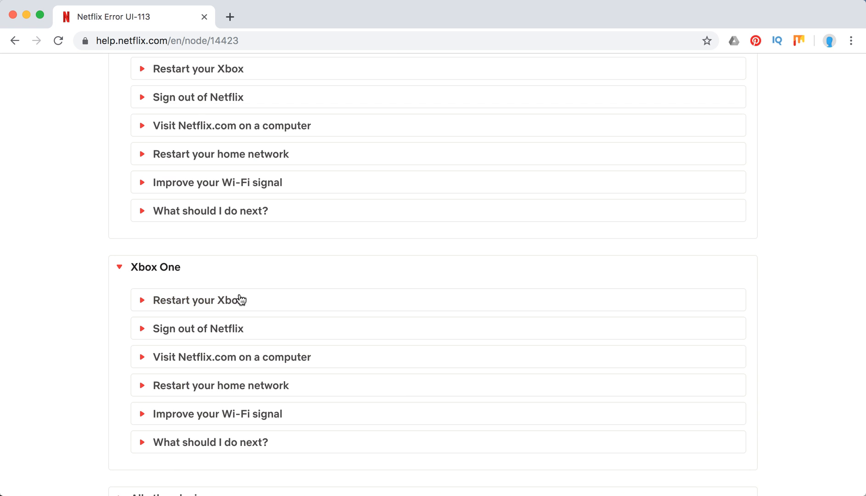
mouse_move(198, 327)
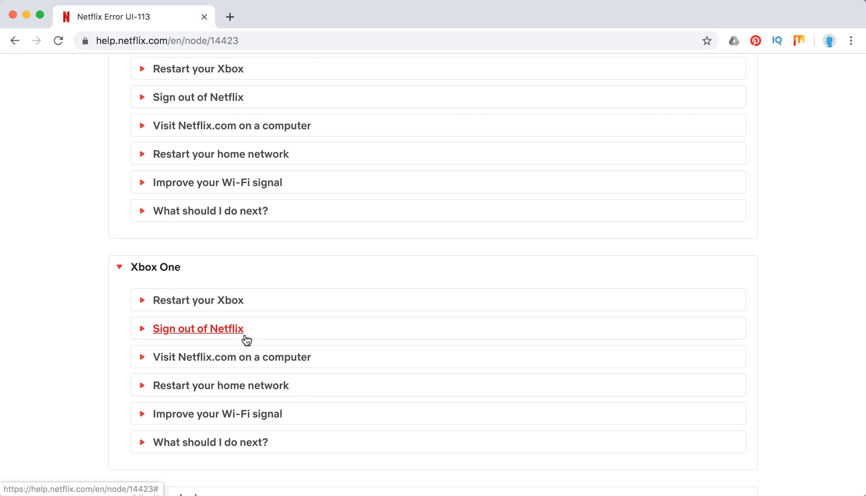
- Reveal the Xbox One sign-out instructions and its 'What should I do next?' advice
left_click(197, 328)
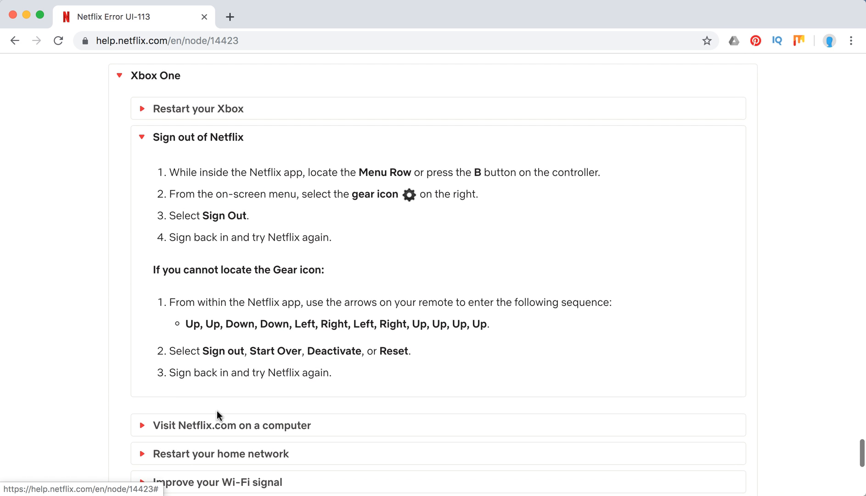
scroll("down", 3)
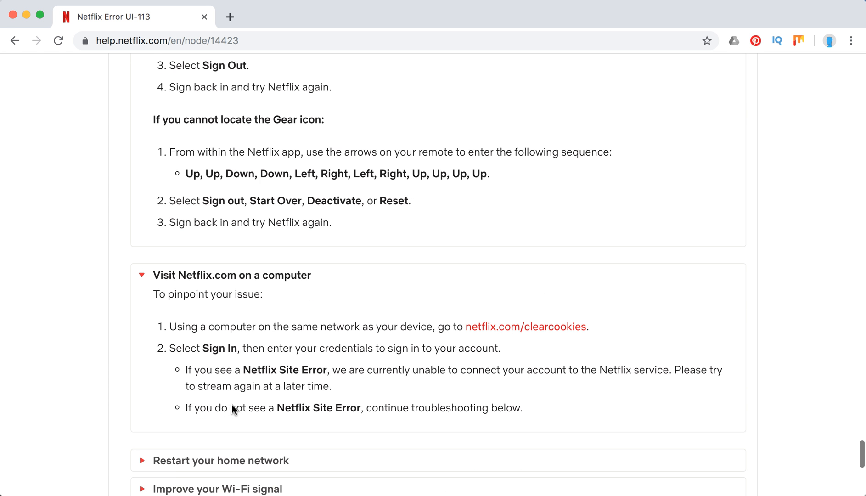
scroll("down", 3)
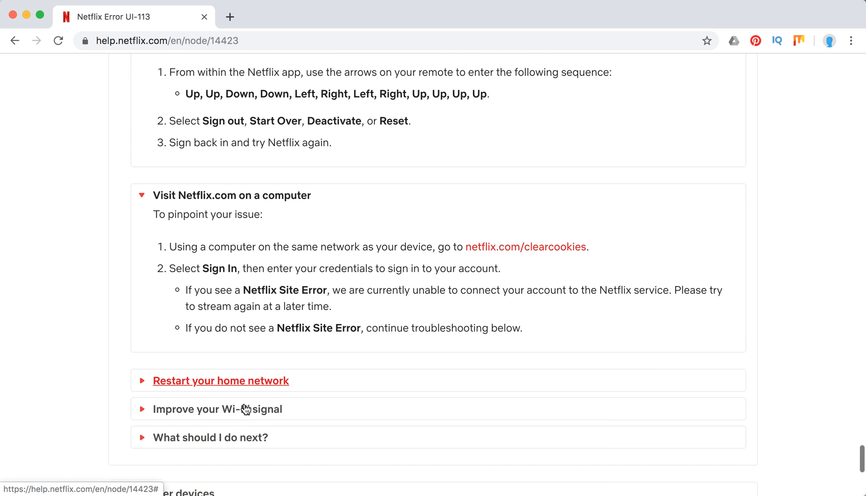
scroll("down", 3)
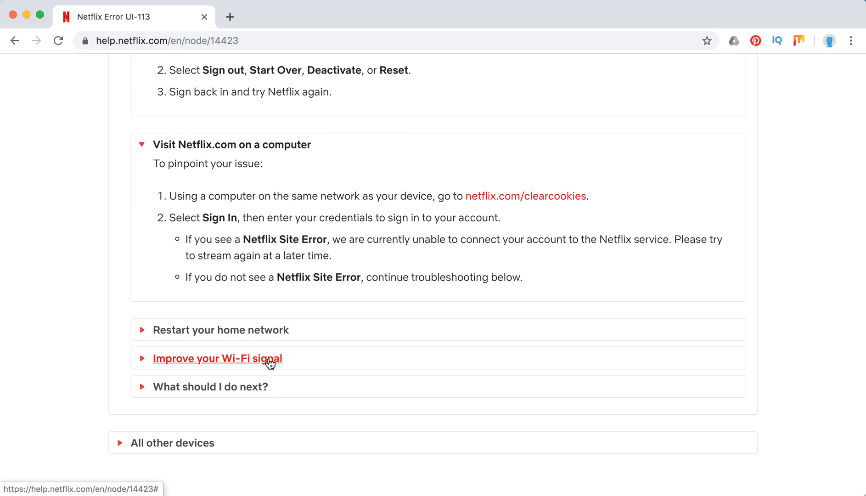
mouse_move(245, 387)
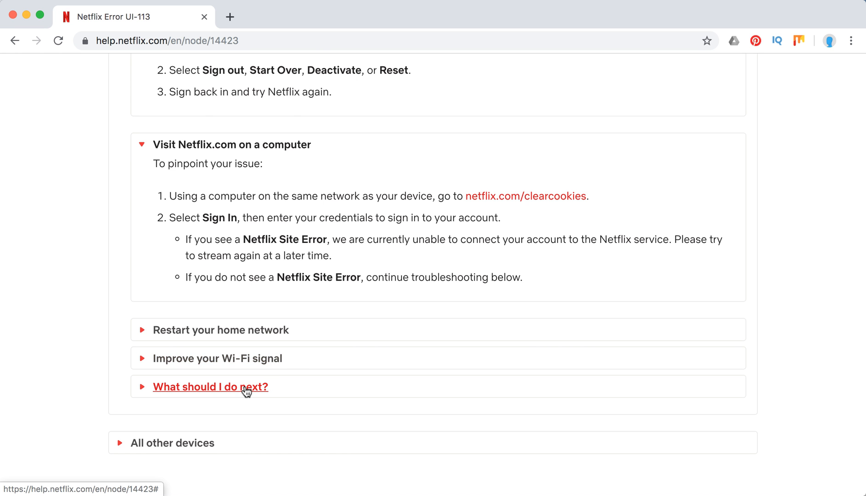
left_click(210, 386)
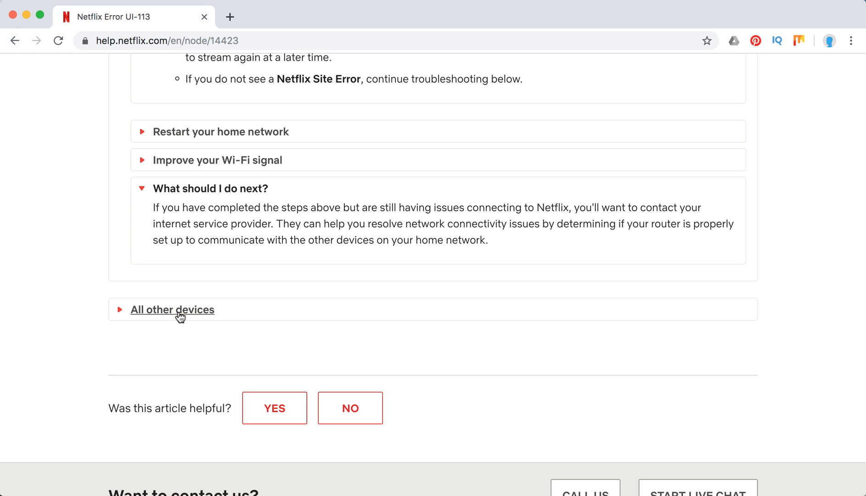
- Expand All other devices and view the Call Us and Start Live Chat contact options
left_click(172, 309)
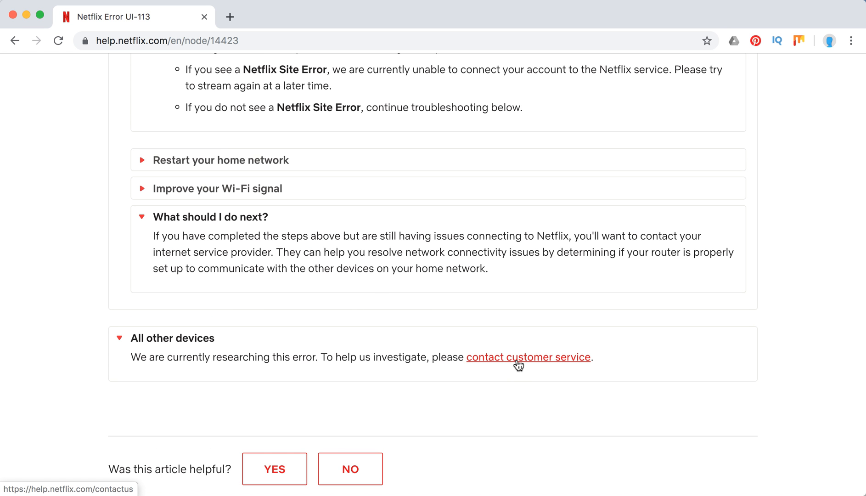
mouse_move(510, 366)
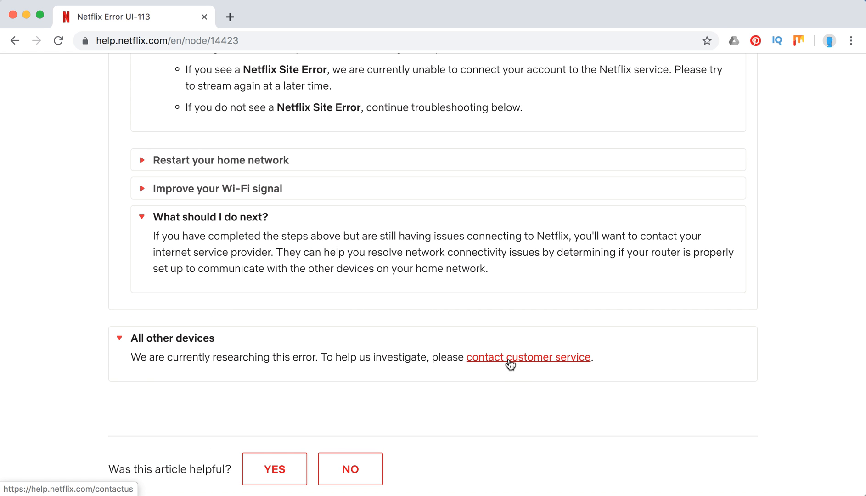
scroll("down", 3)
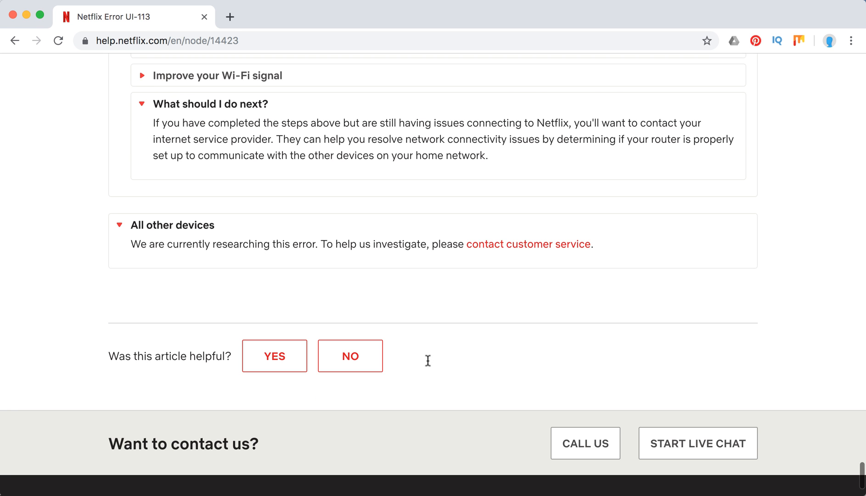
scroll("down", 3)
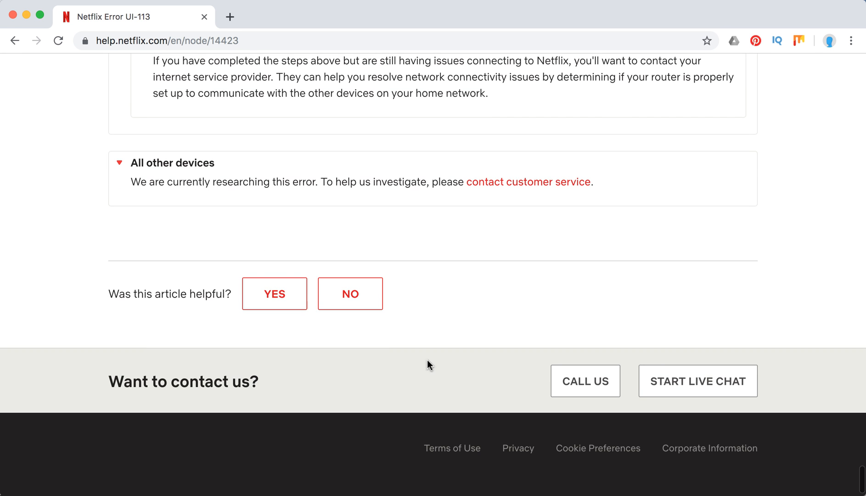
mouse_move(584, 380)
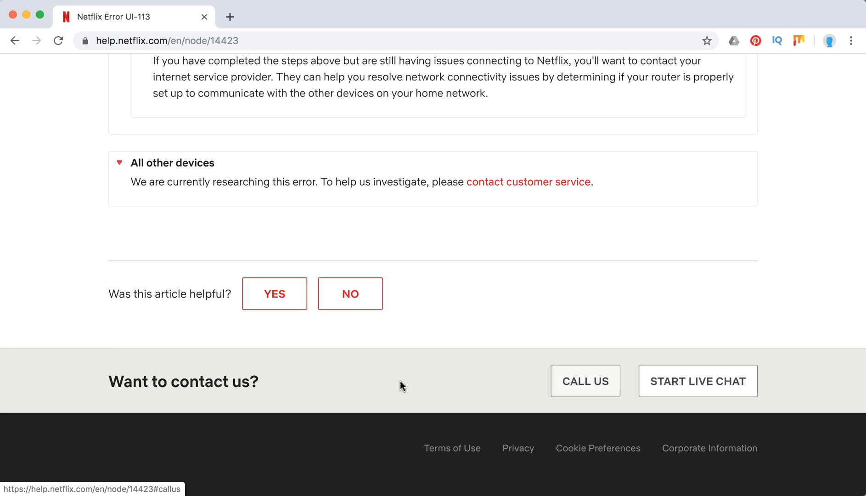
scroll("up", 3)
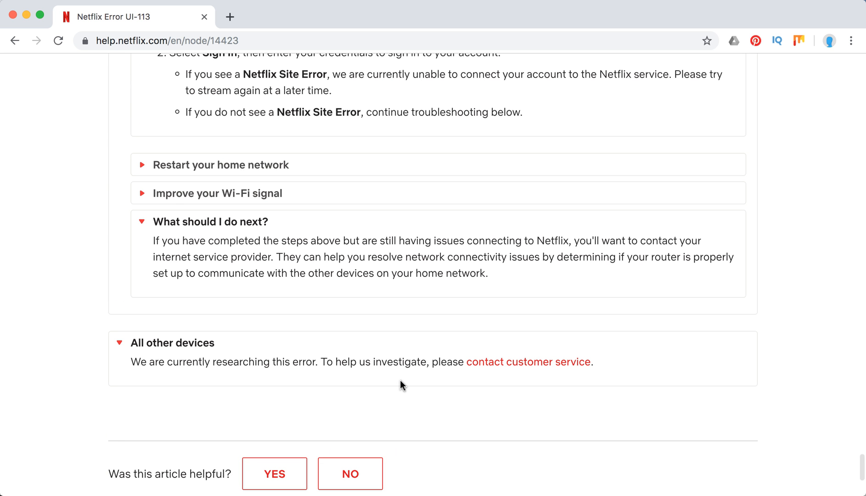